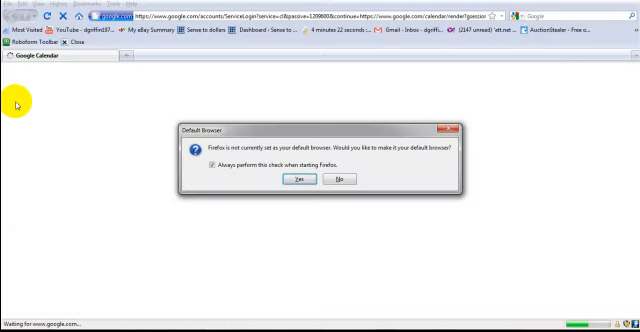
# - Decline the offer to make Firefox the default browser
pyautogui.click(340, 180)
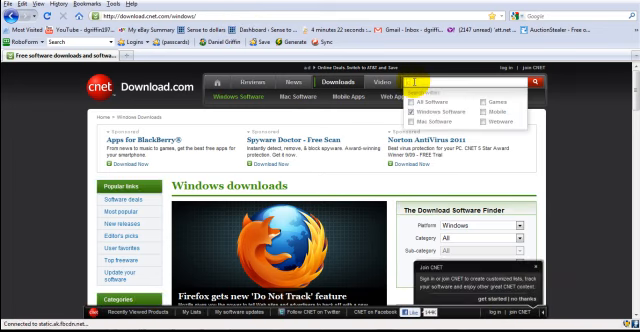
# - Search Download.com for 'ccleaner' and scroll through the results
pyautogui.write('ccleaner')
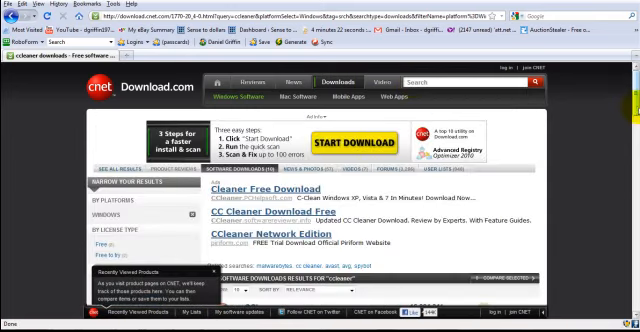
pyautogui.scroll(-3)
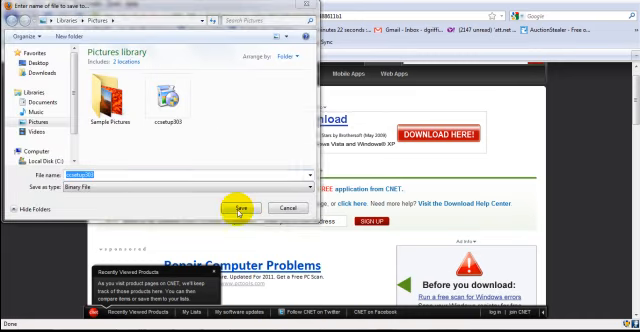
# - Save the CCleaner installer file from the download dialog
pyautogui.click(238, 208)
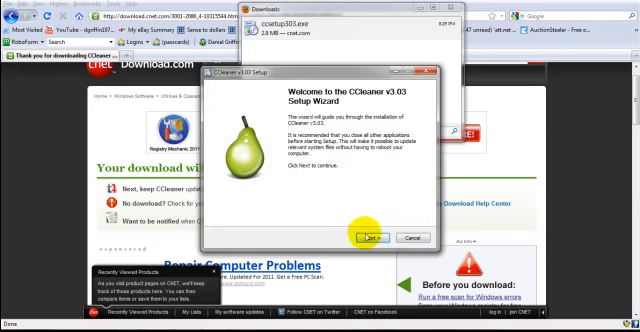
# - Advance past the setup welcome page and accept the CCleaner license agreement
pyautogui.click(374, 236)
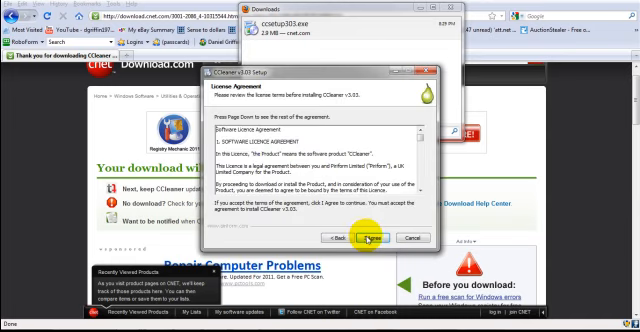
pyautogui.click(376, 240)
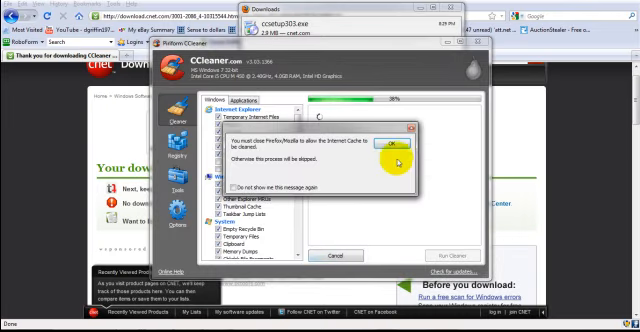
# - Acknowledge the close-Firefox warning, let the analysis run, then close CCleaner
pyautogui.click(390, 148)
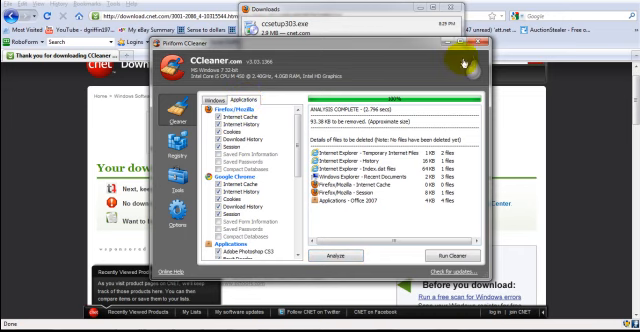
pyautogui.click(446, 48)
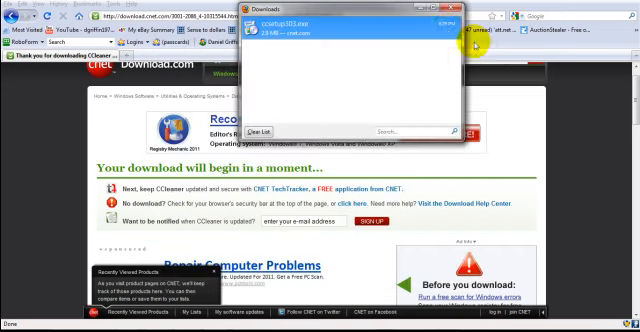